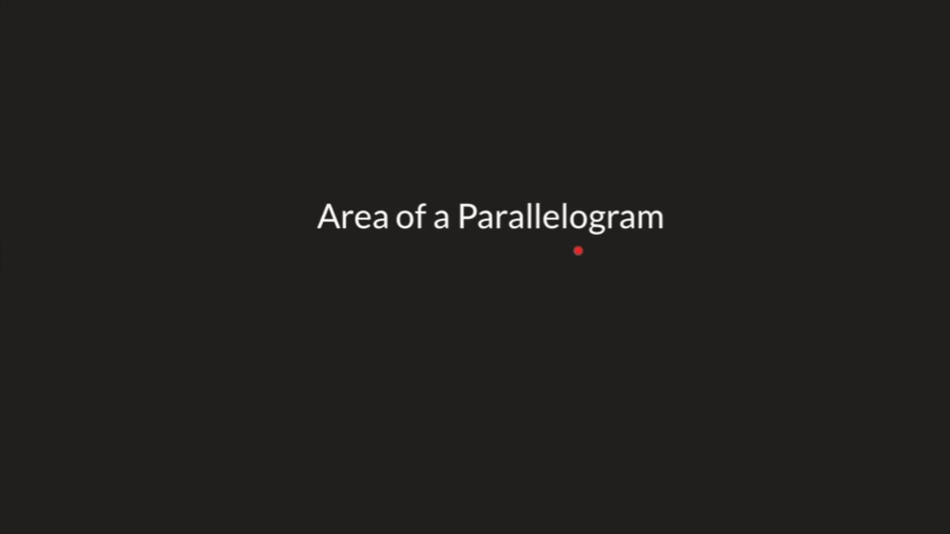
pyautogui.moveTo(627, 228)
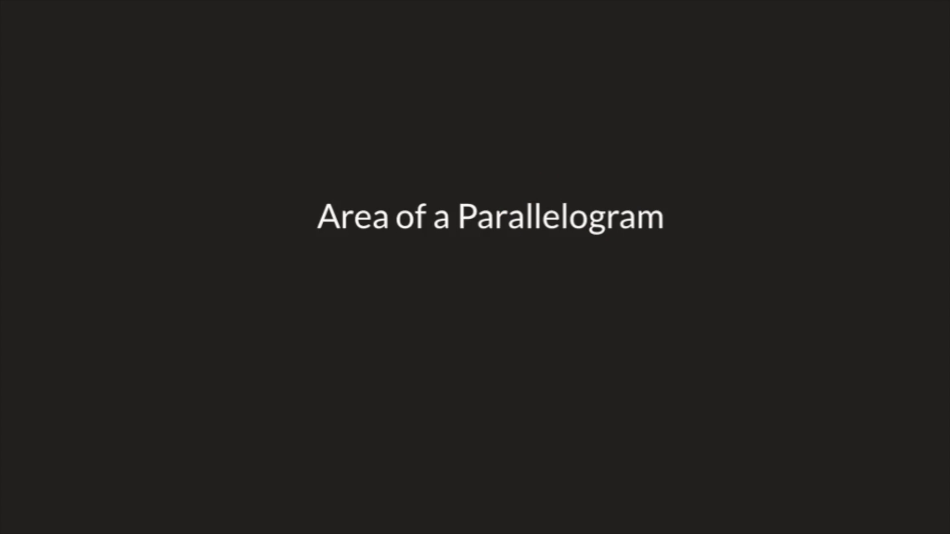
pyautogui.moveTo(332, 241)
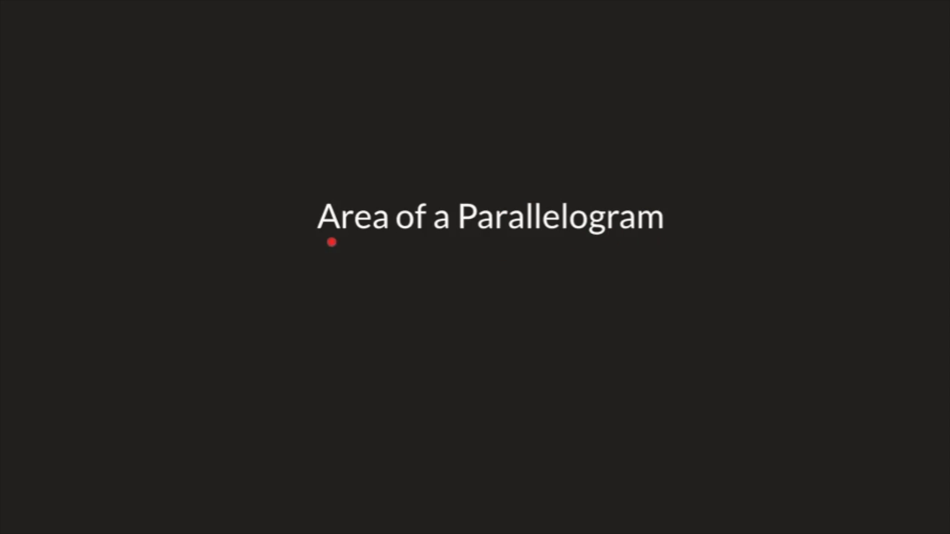